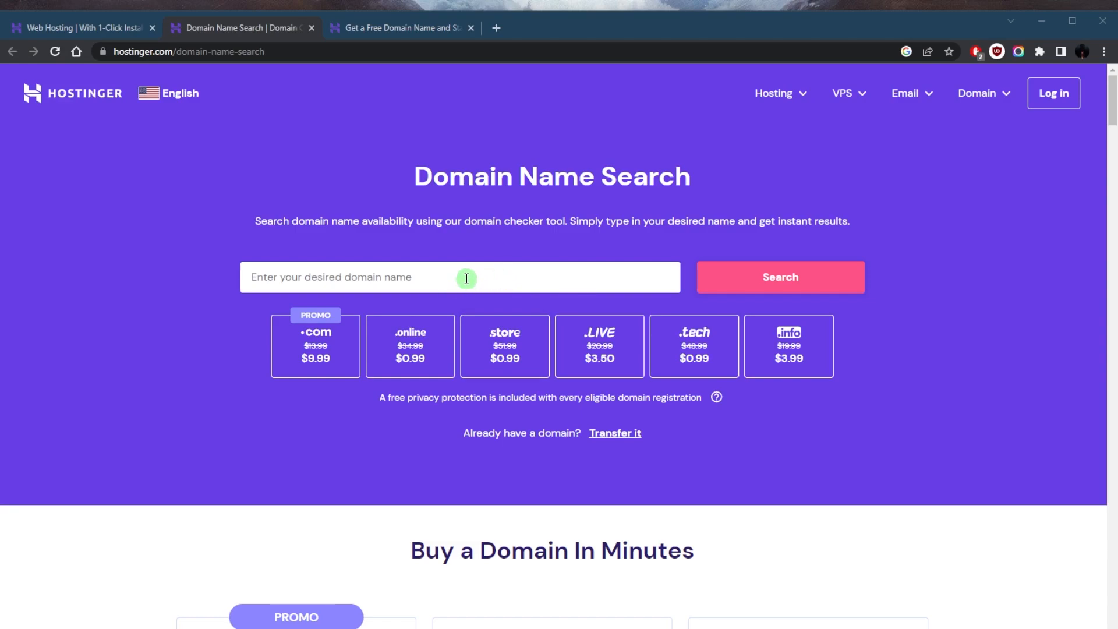
pyautogui.moveTo(556, 266)
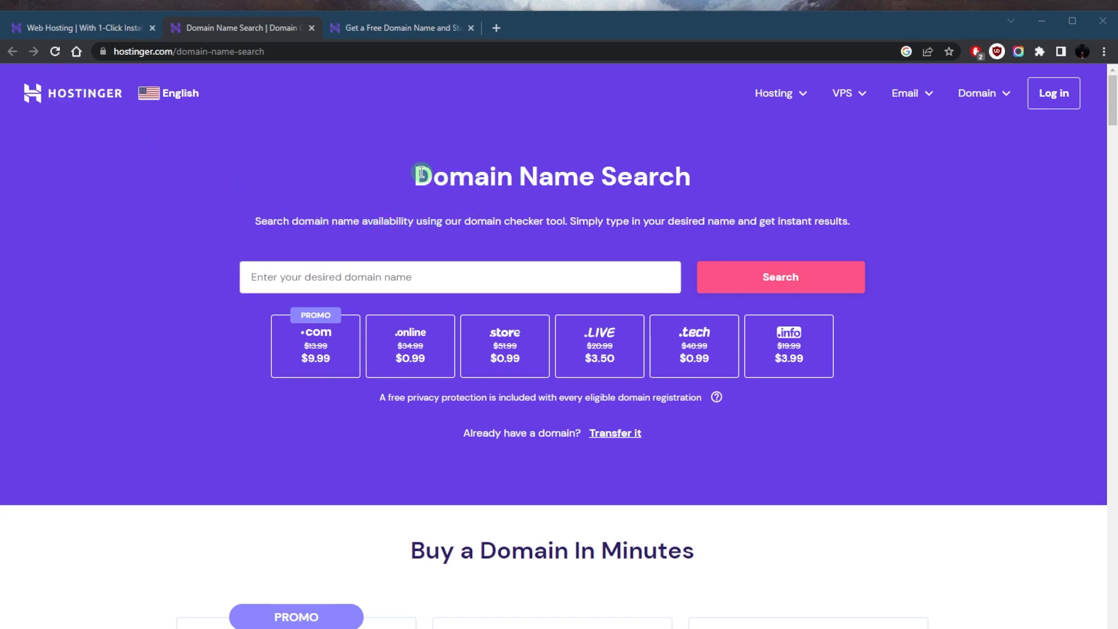
pyautogui.moveTo(517, 183)
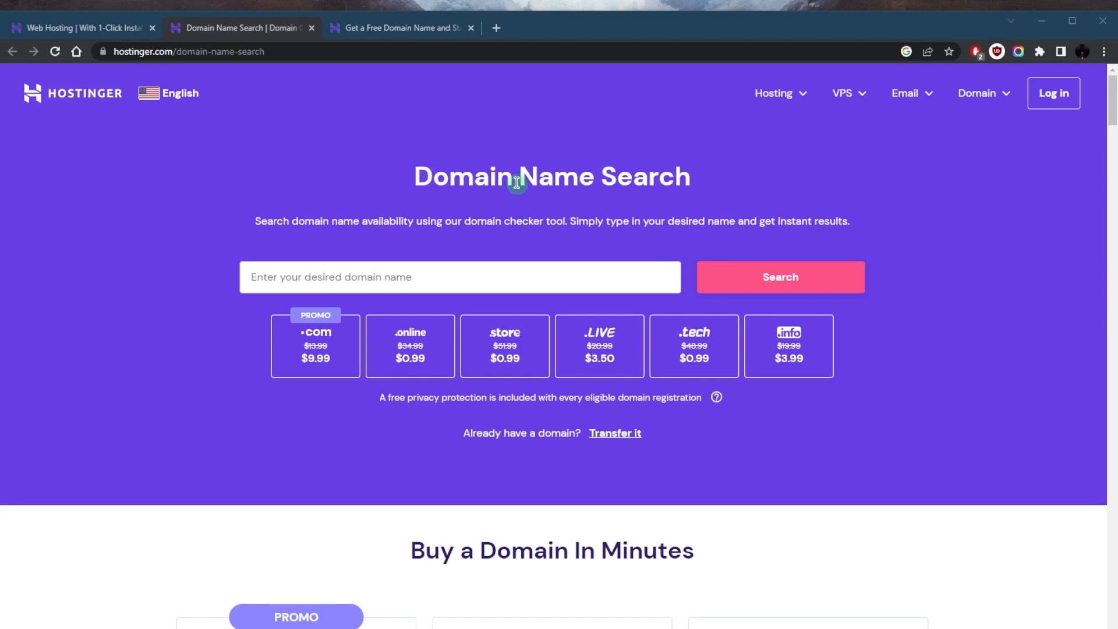
pyautogui.moveTo(651, 169)
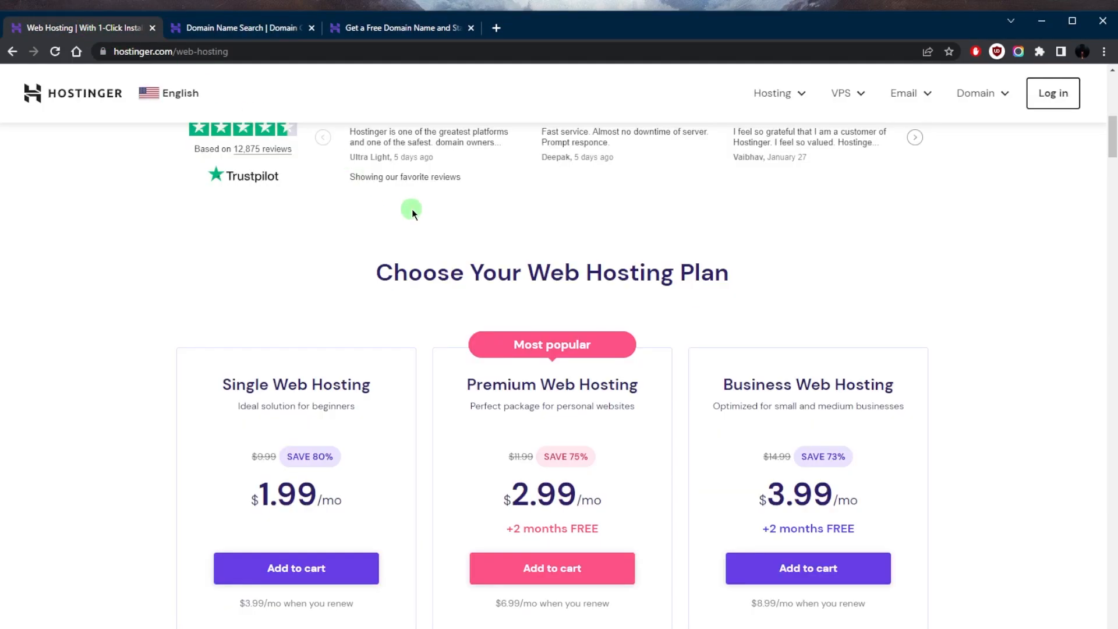
pyautogui.scroll(-3)
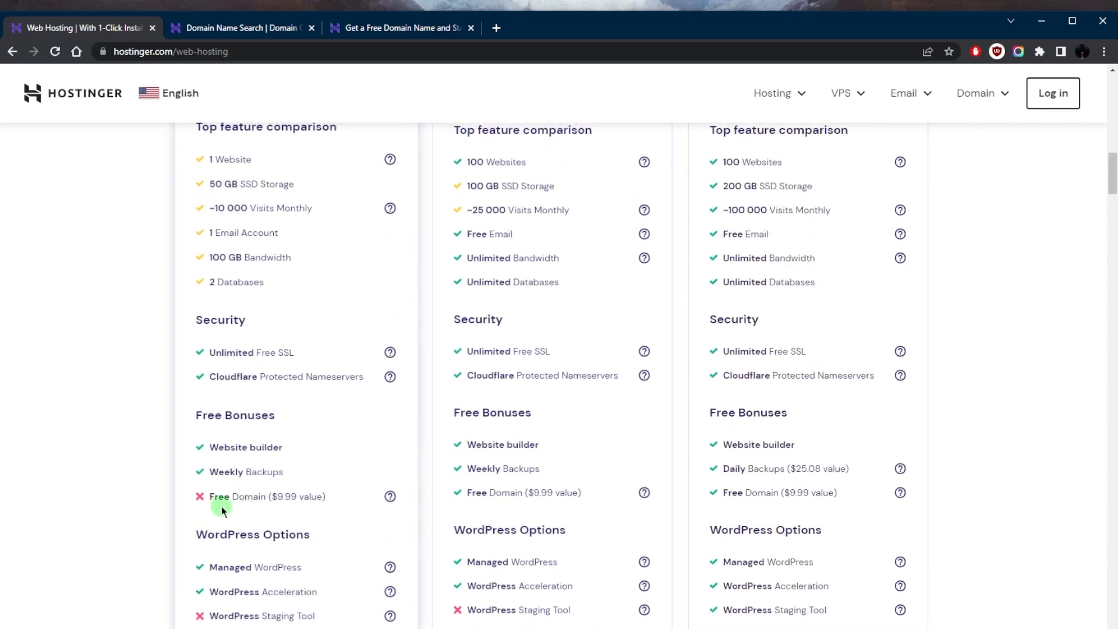
pyautogui.scroll(3)
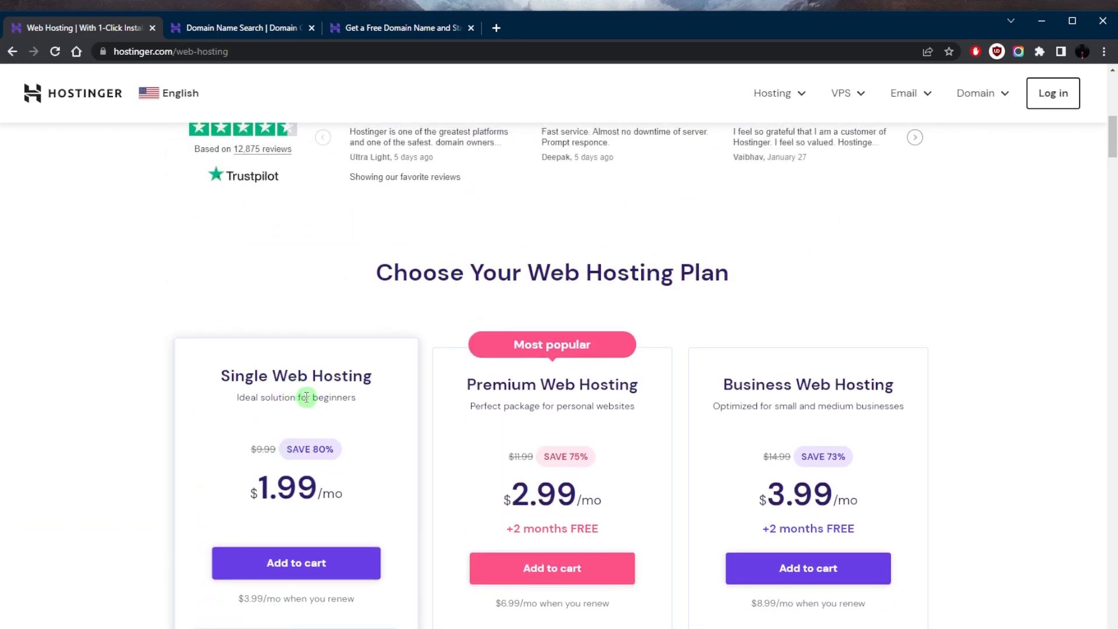
pyautogui.scroll(-3)
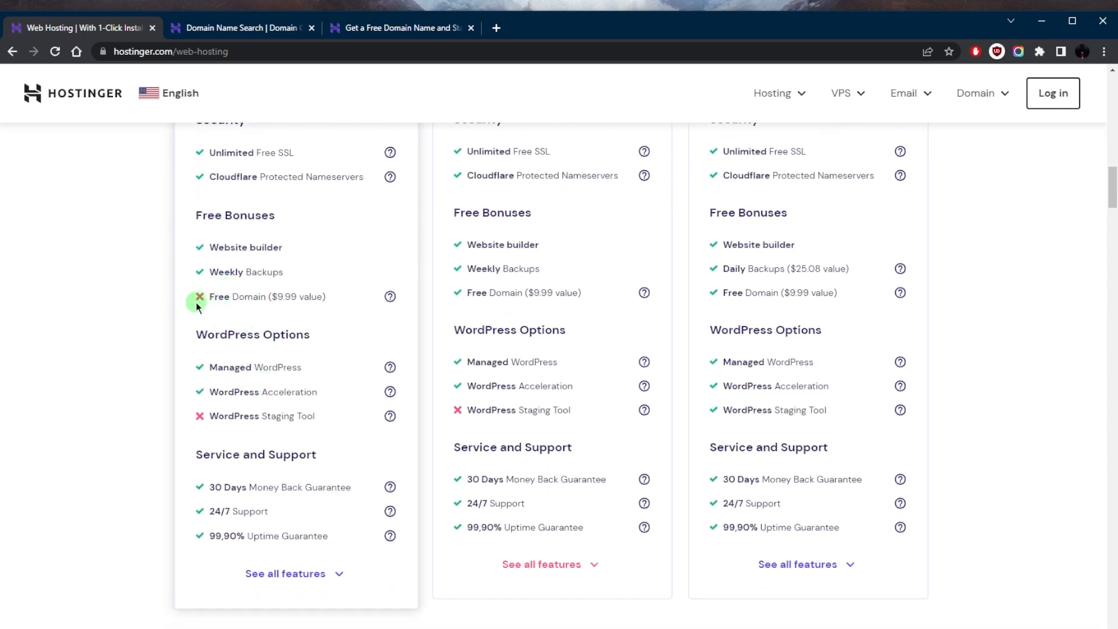
pyautogui.scroll(-3)
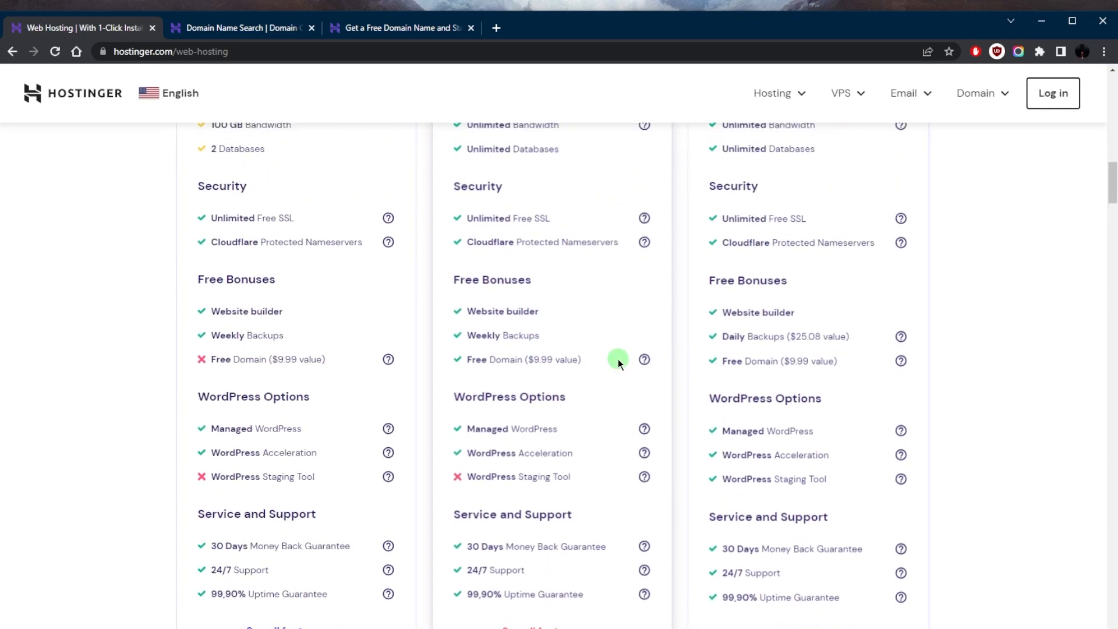
pyautogui.scroll(3)
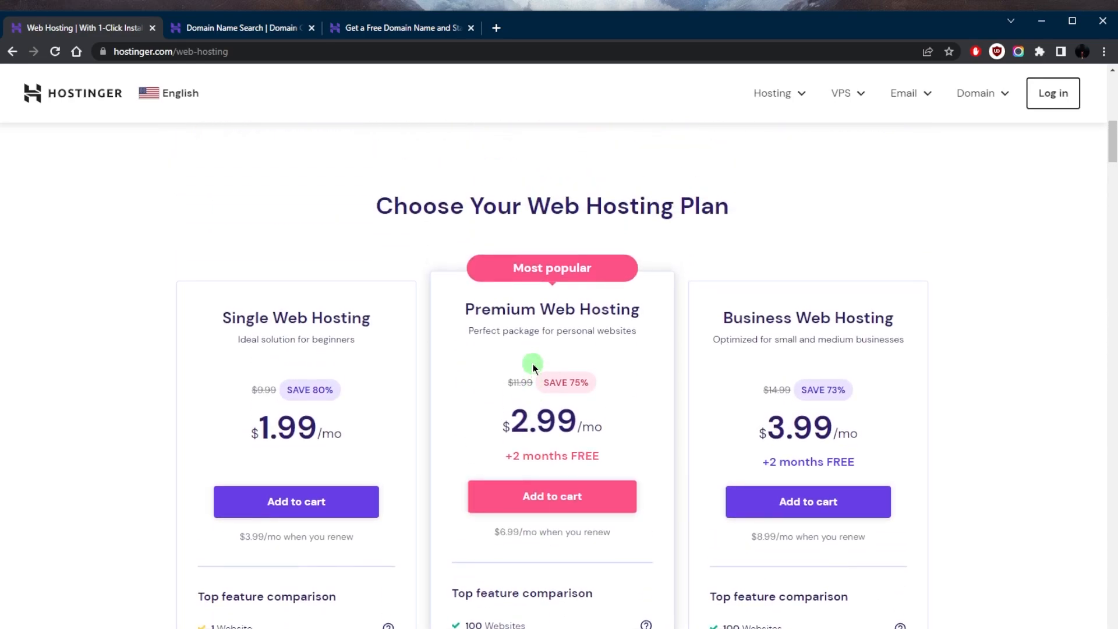
pyautogui.scroll(-3)
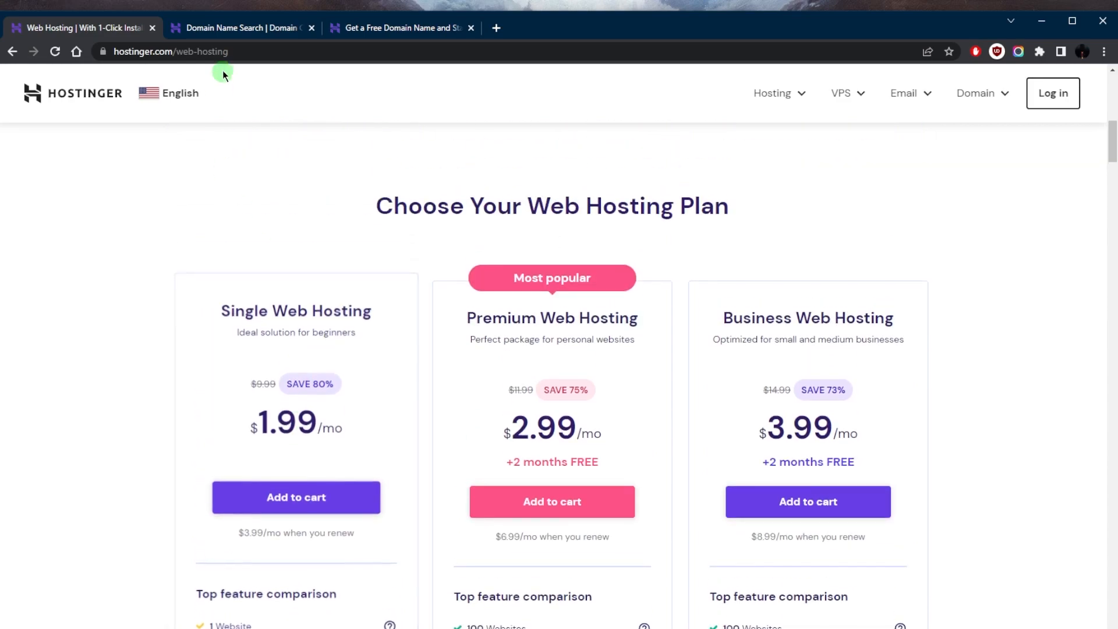
pyautogui.scroll(-3)
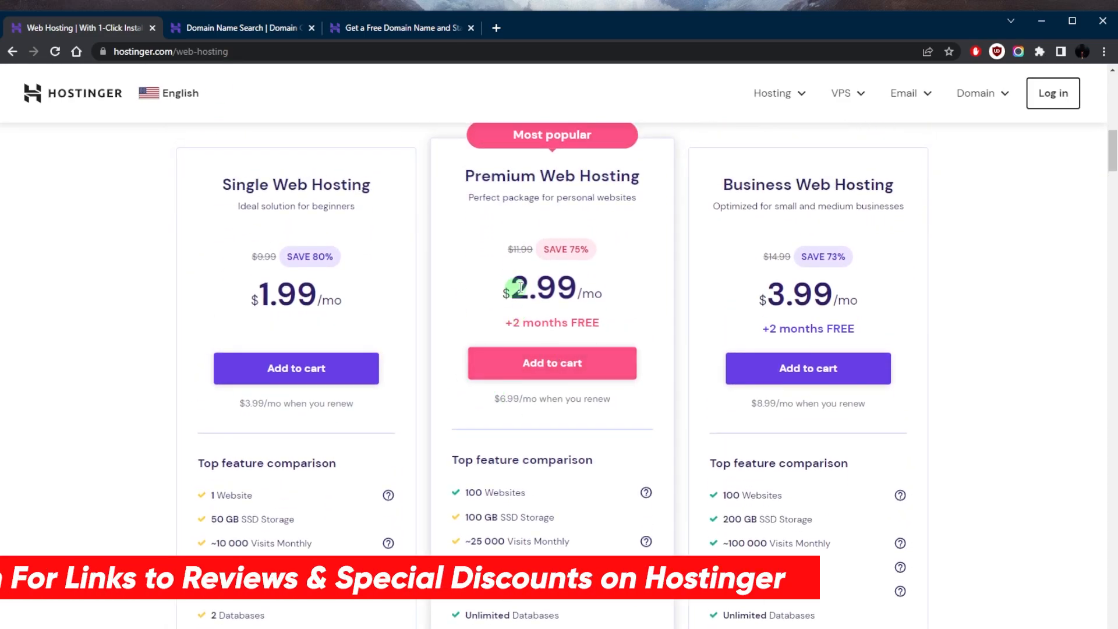
pyautogui.moveTo(472, 301)
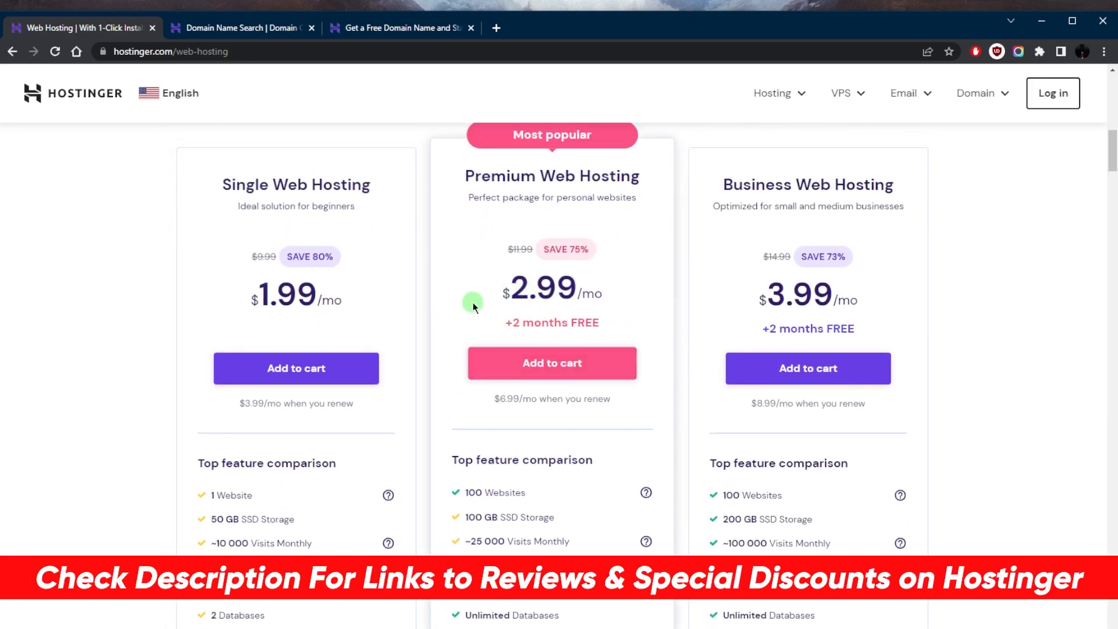
pyautogui.moveTo(461, 387)
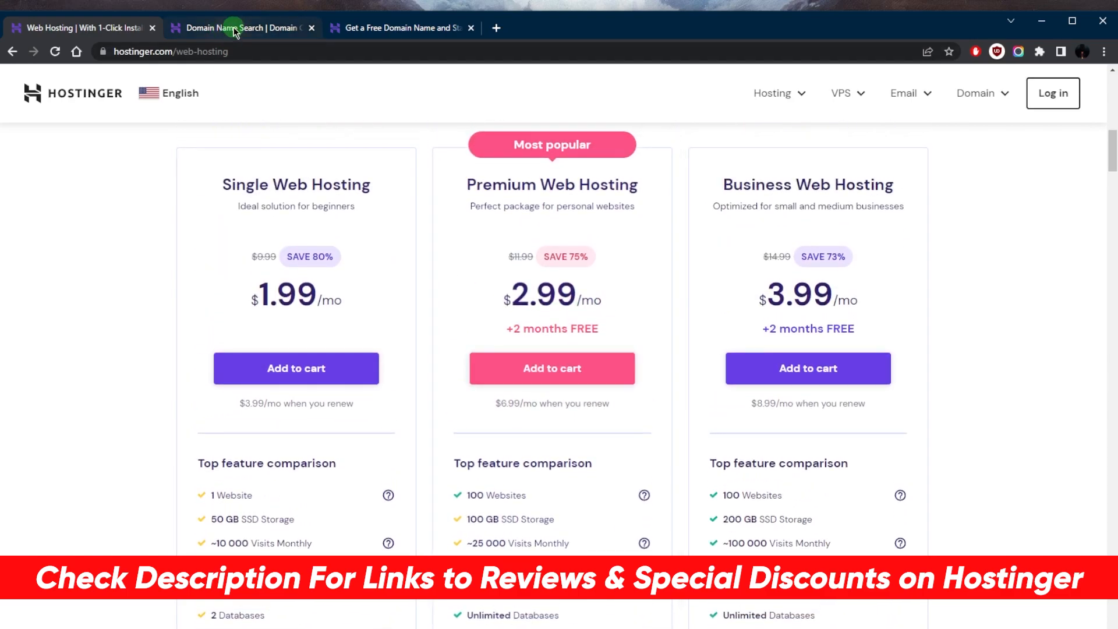
# - Return to the Domain Name Search page and review the .com, .online and .store price boxes
pyautogui.click(235, 28)
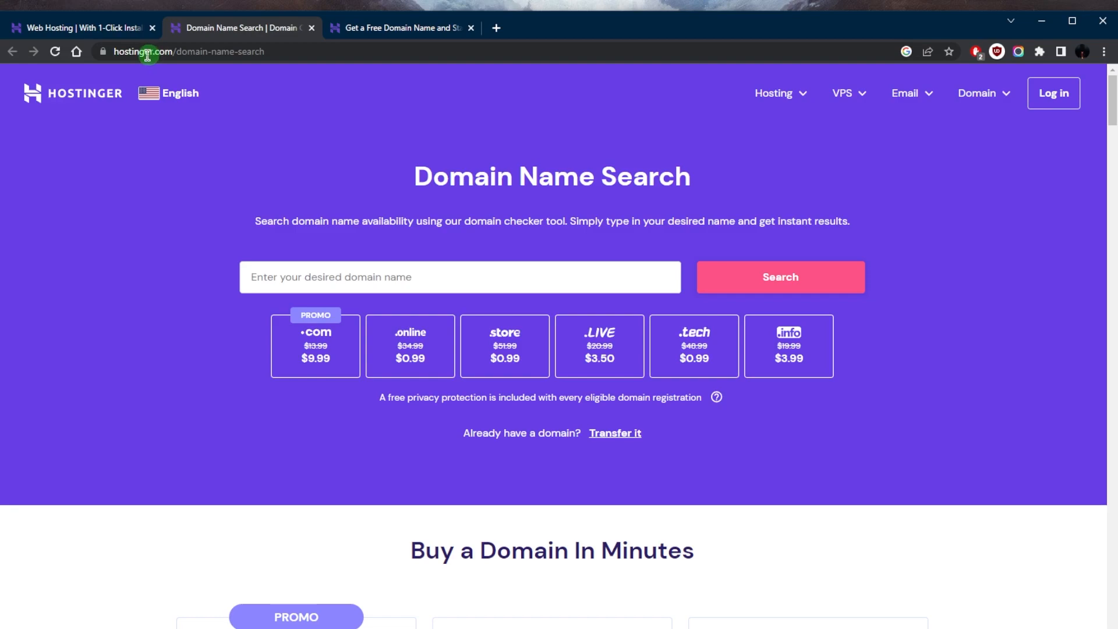
pyautogui.moveTo(230, 224)
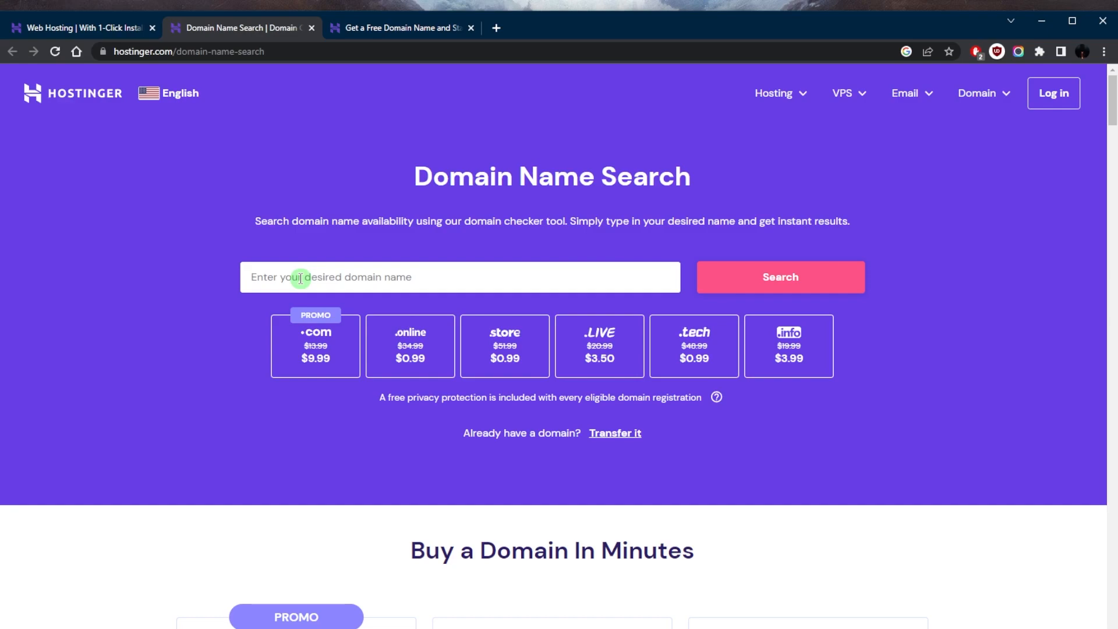
pyautogui.click(300, 276)
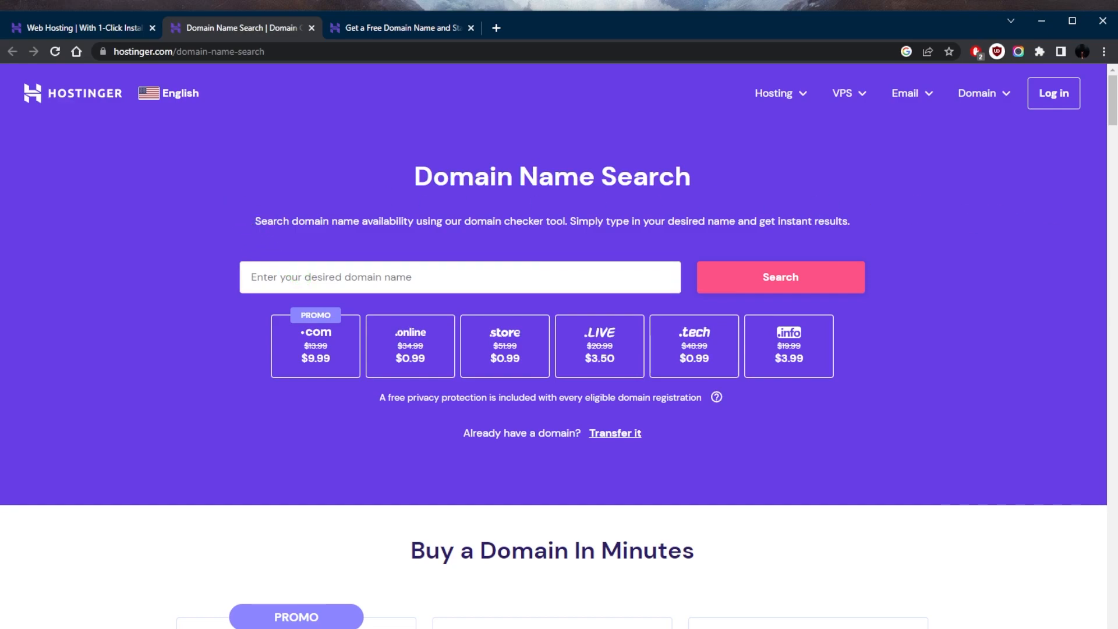
pyautogui.click(387, 277)
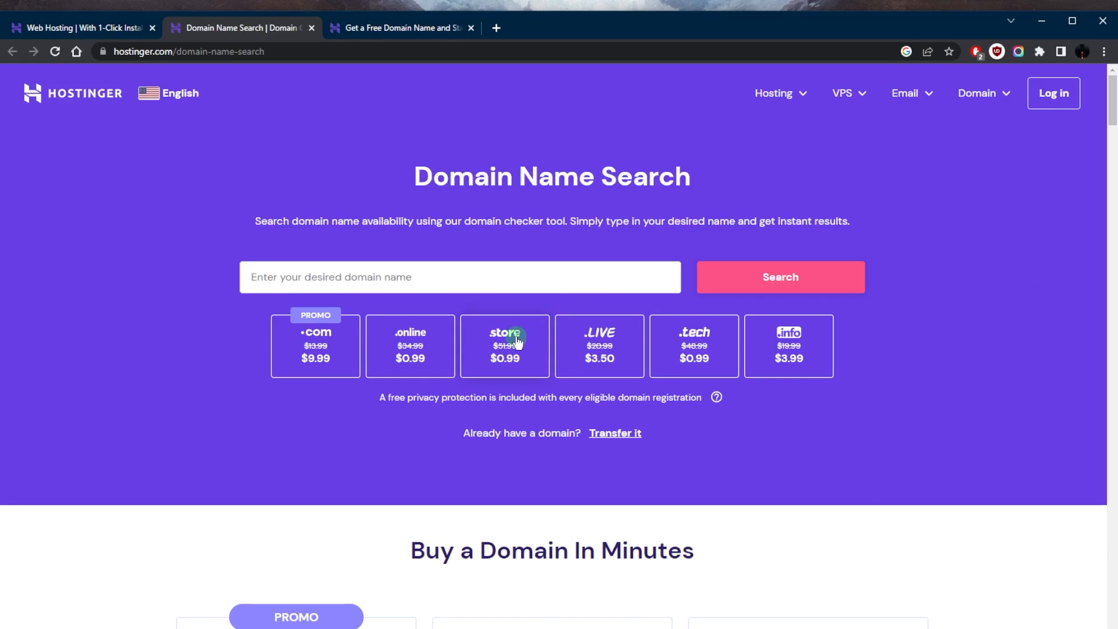
pyautogui.scroll(-3)
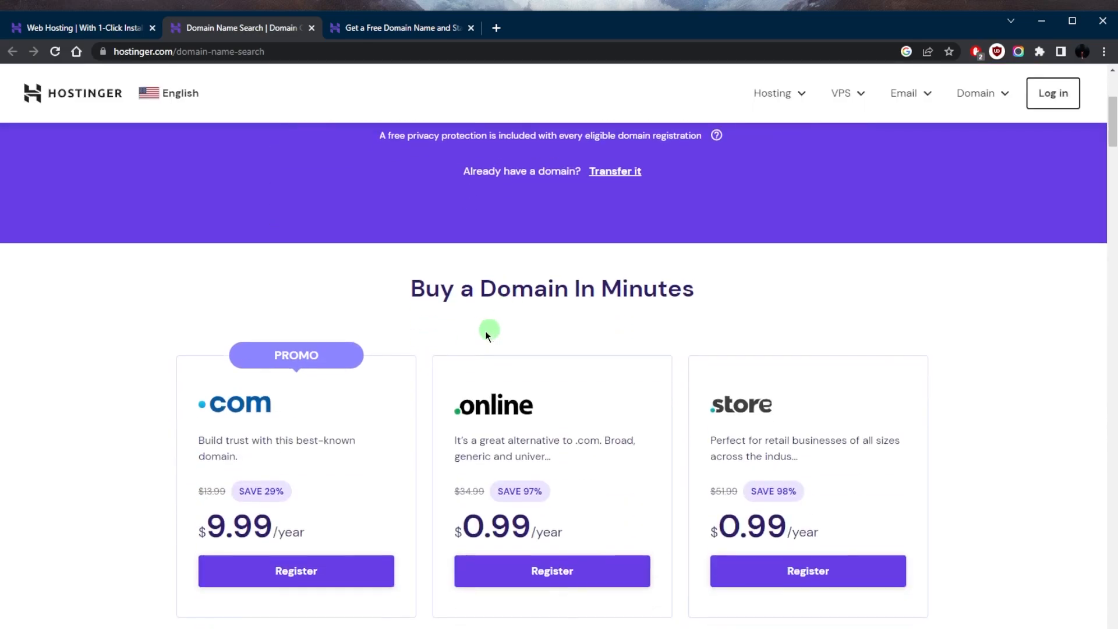
pyautogui.scroll(3)
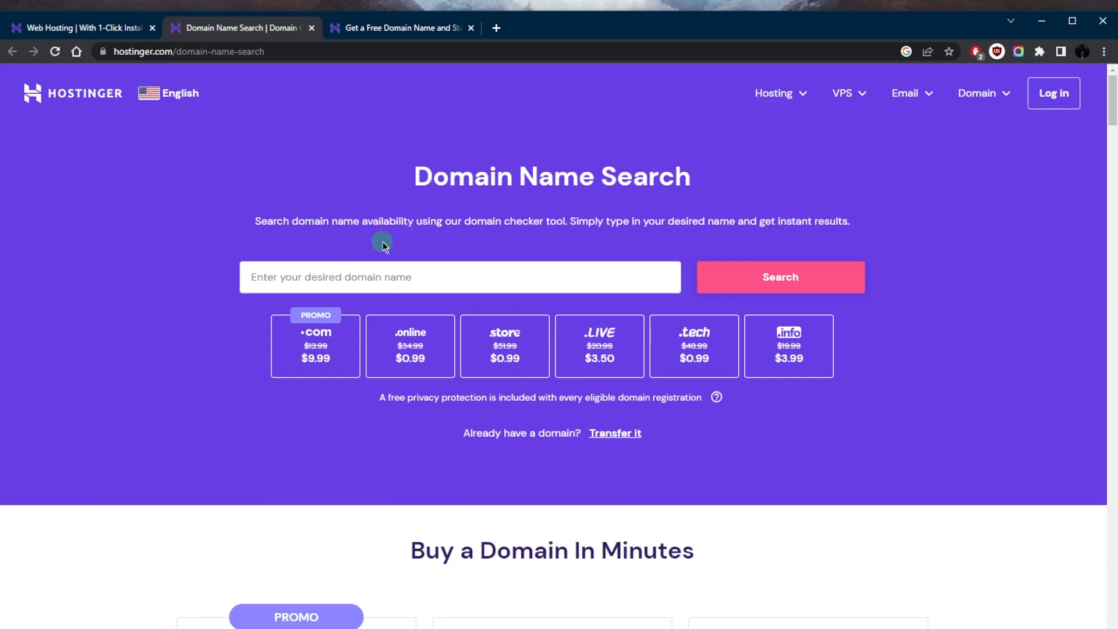
pyautogui.click(460, 276)
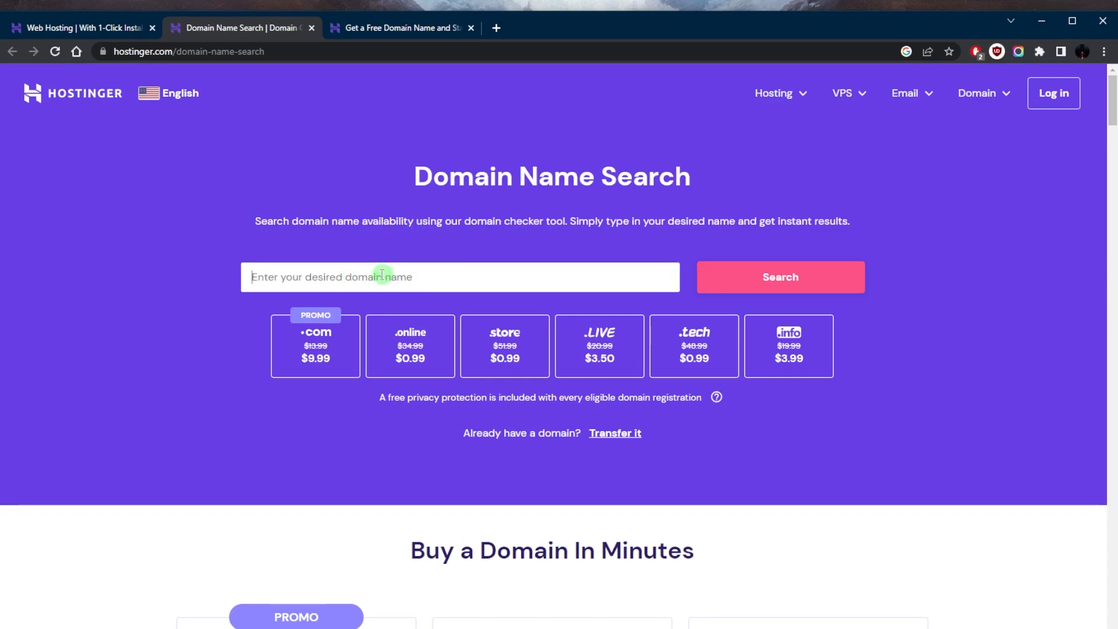
pyautogui.moveTo(536, 348)
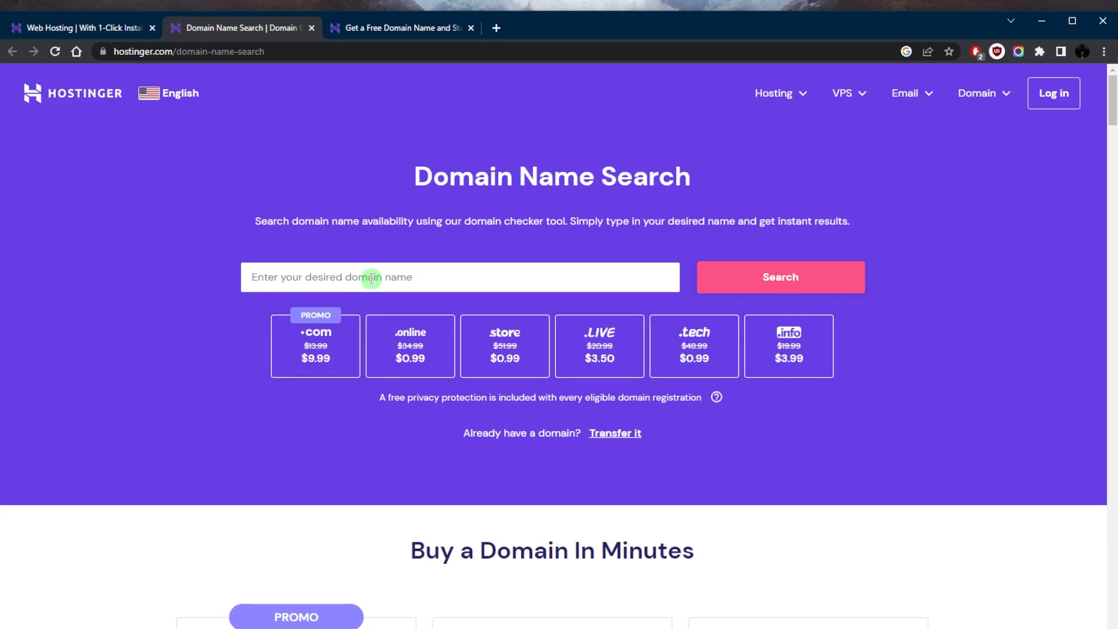
pyautogui.scroll(-3)
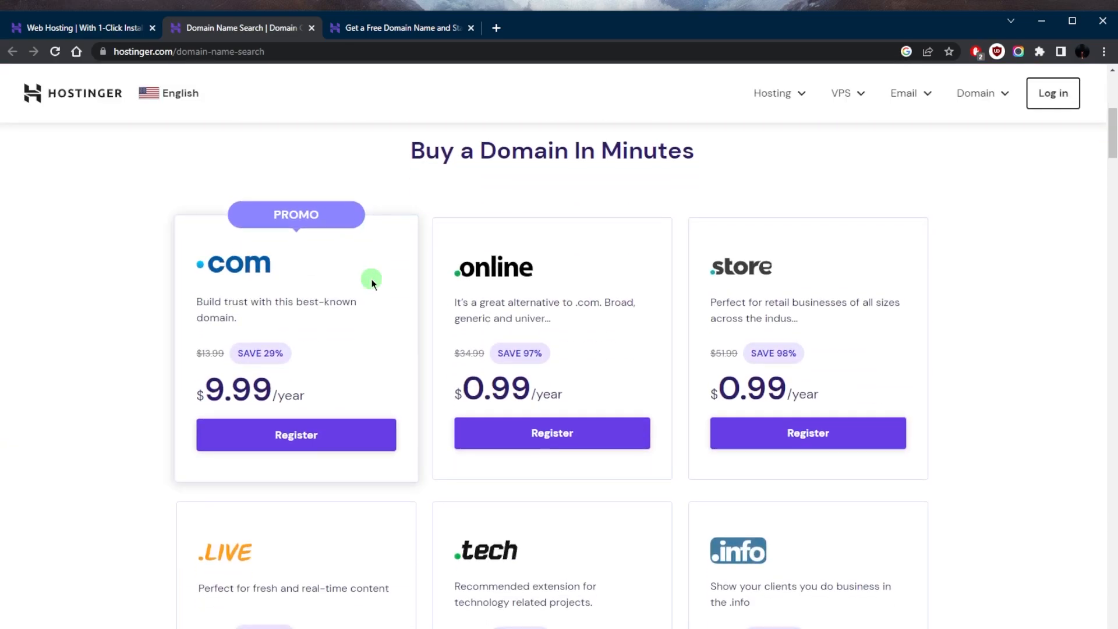
# - Scroll past the extension price cards and back up to the empty domain search field
pyautogui.scroll(-3)
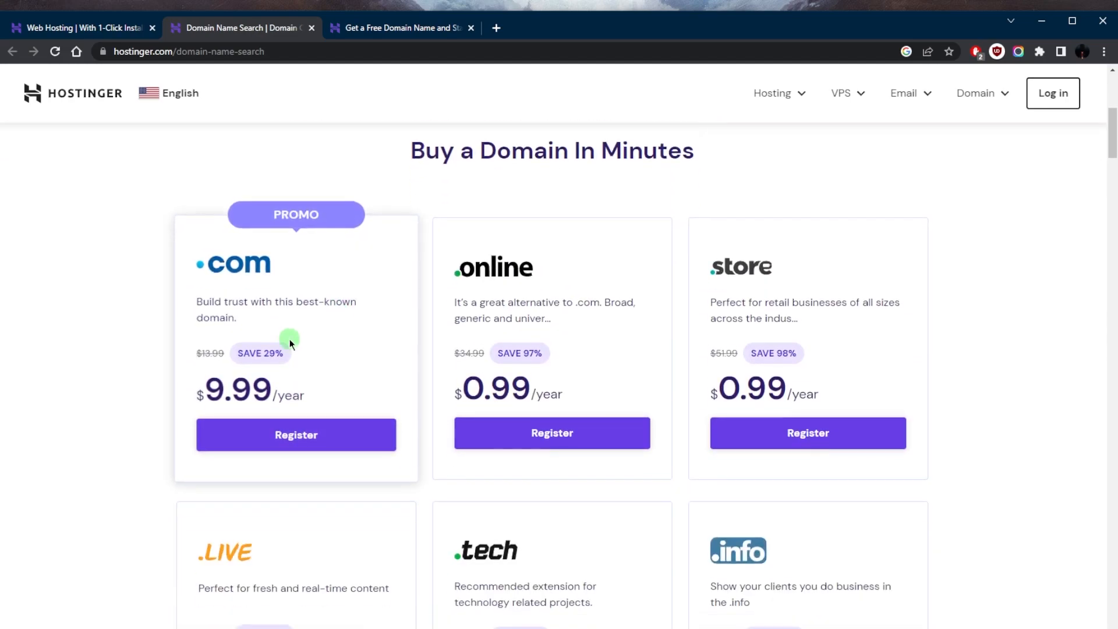
pyautogui.moveTo(255, 331)
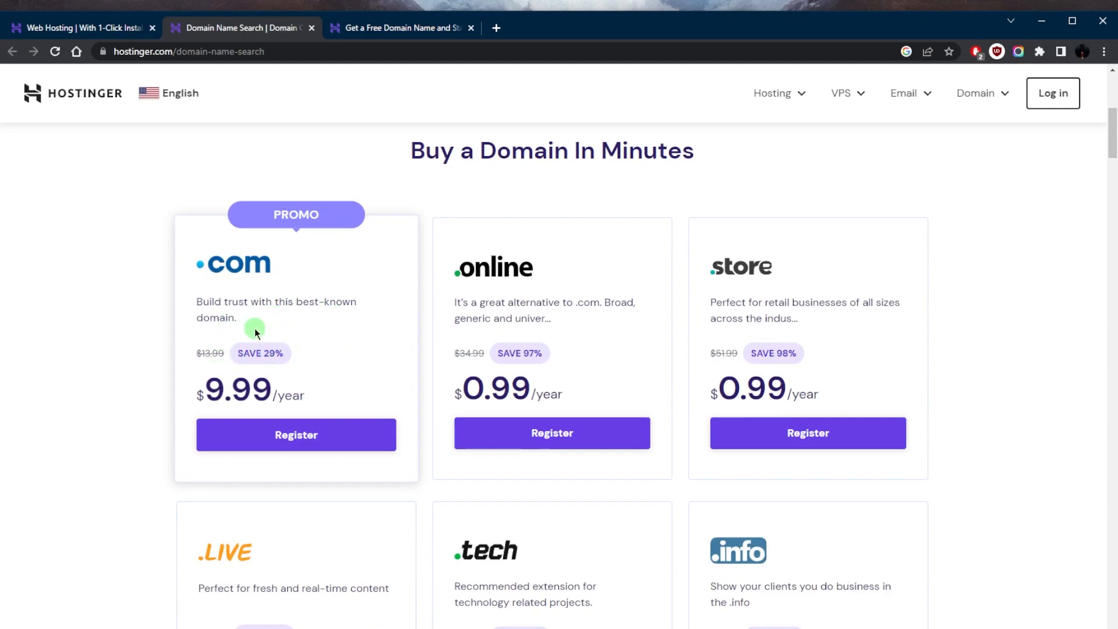
pyautogui.moveTo(293, 337)
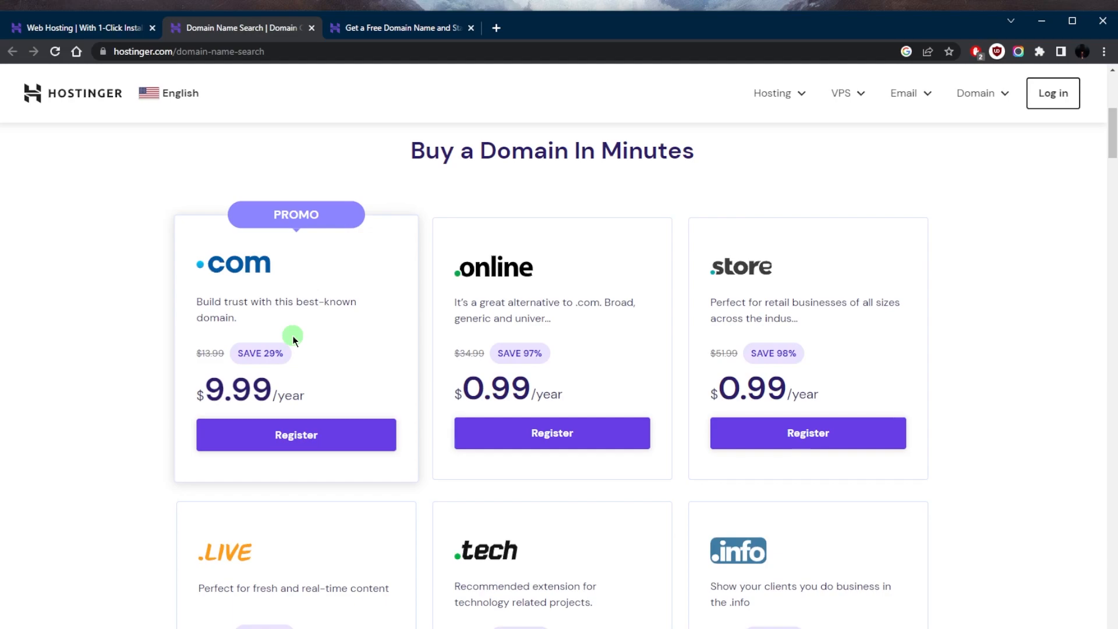
pyautogui.moveTo(279, 325)
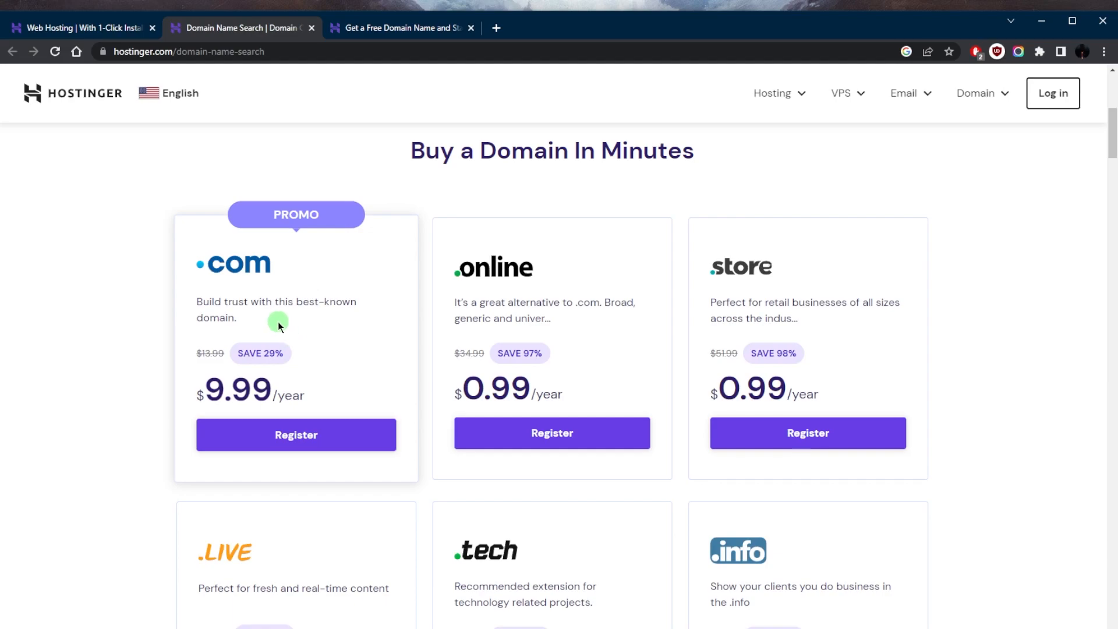
pyautogui.scroll(3)
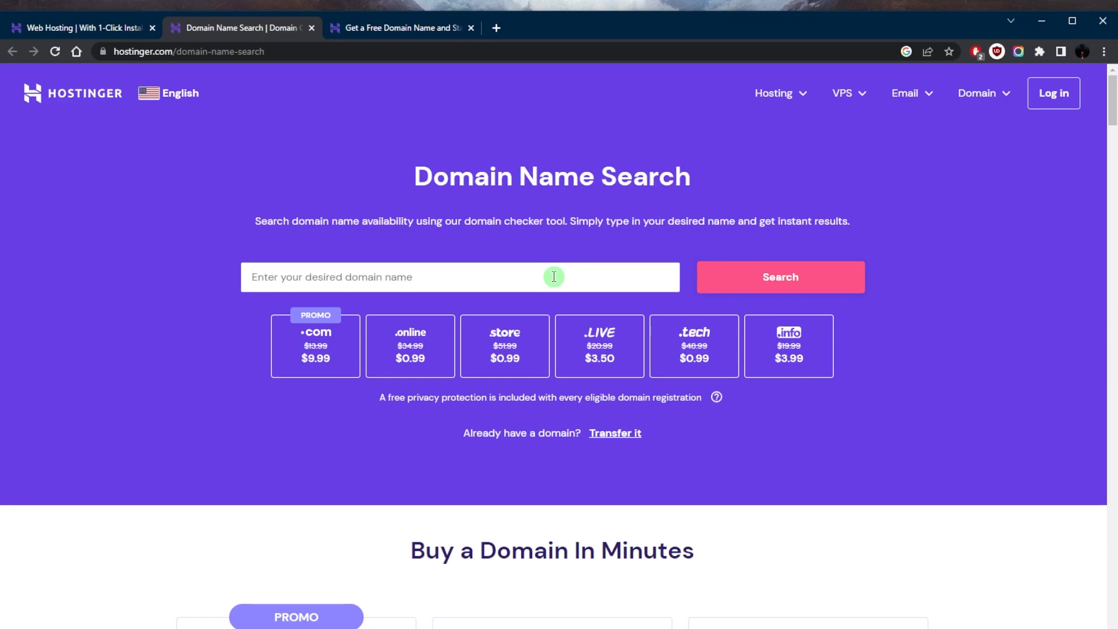
pyautogui.scroll(-3)
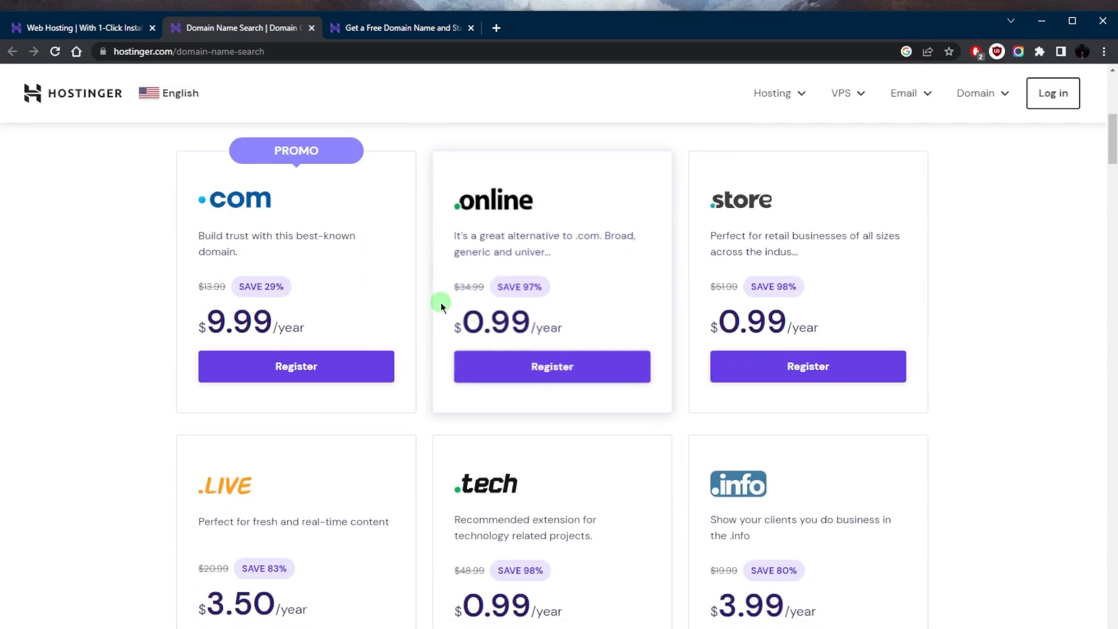
pyautogui.click(399, 28)
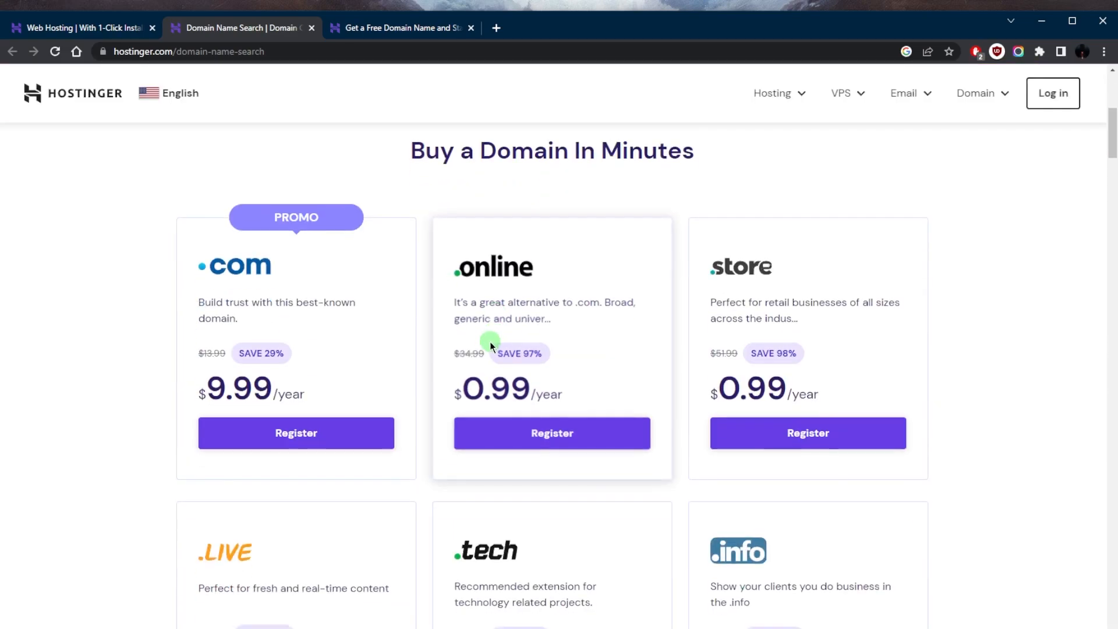
pyautogui.scroll(3)
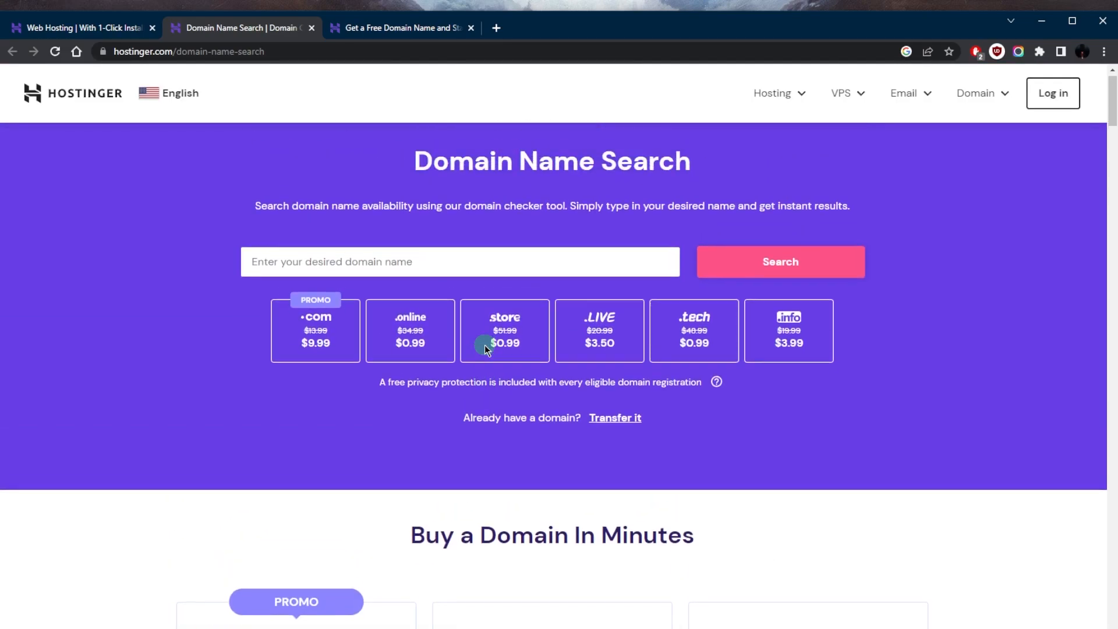
pyautogui.scroll(-3)
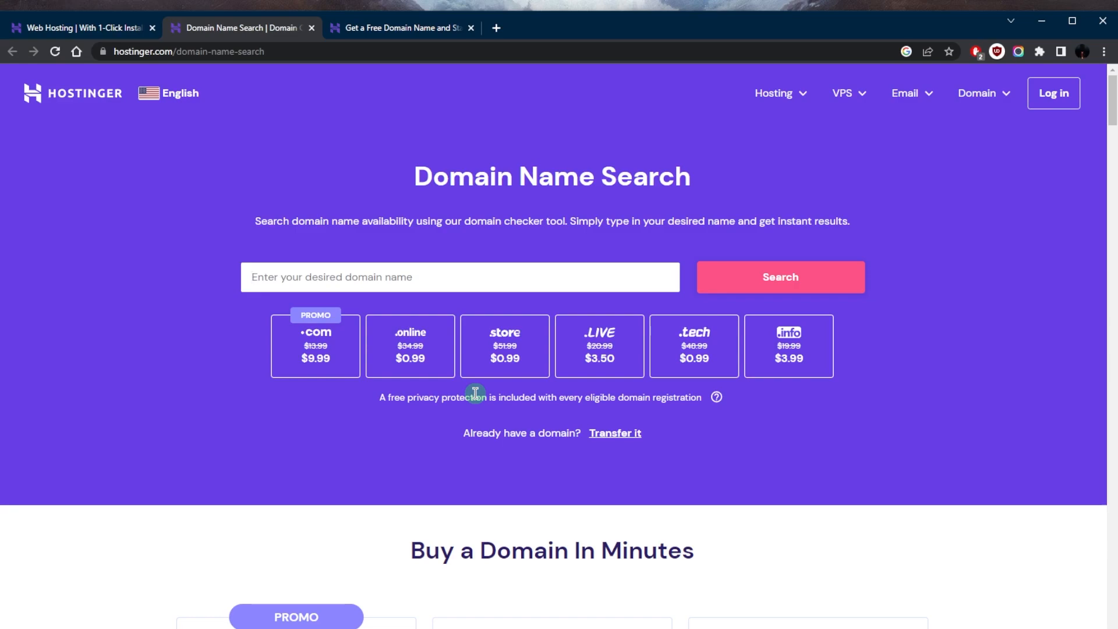
pyautogui.click(460, 277)
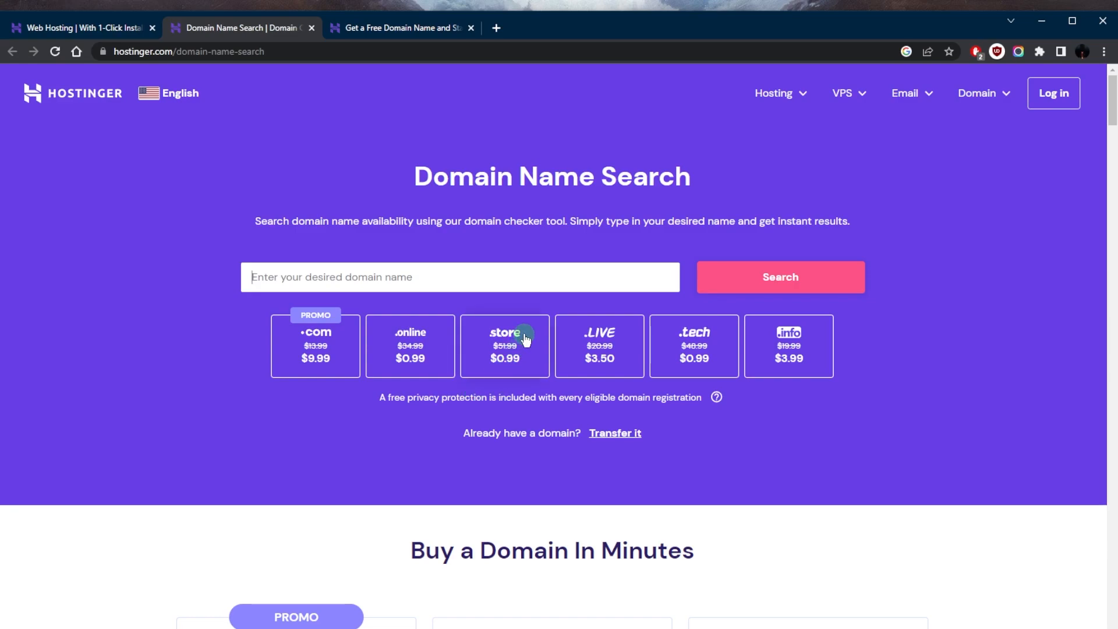
pyautogui.moveTo(146, 165)
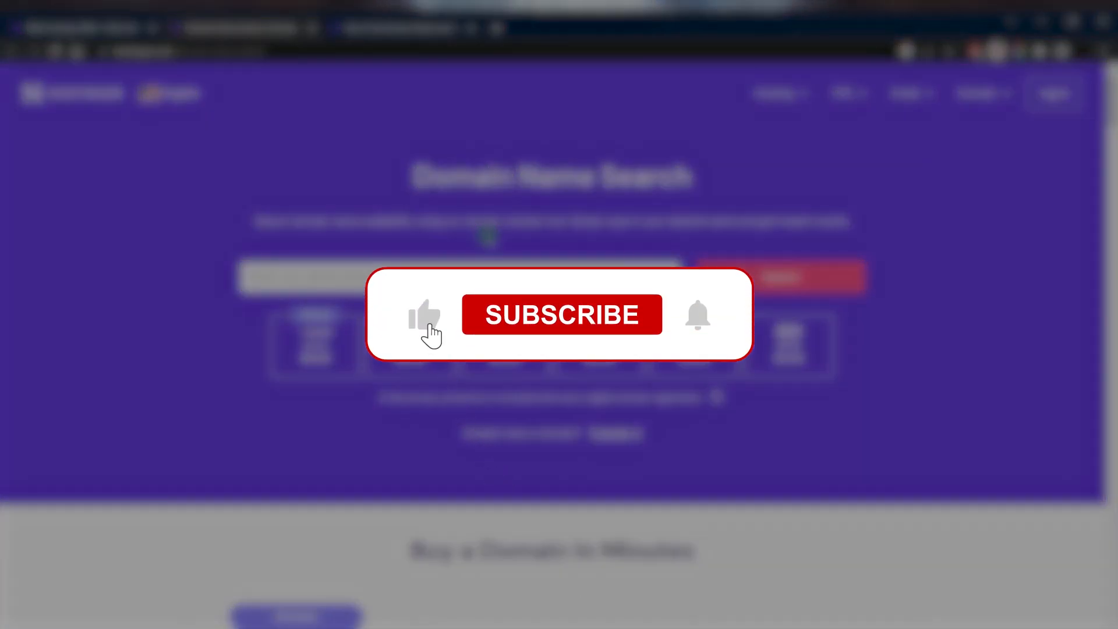
pyautogui.click(561, 314)
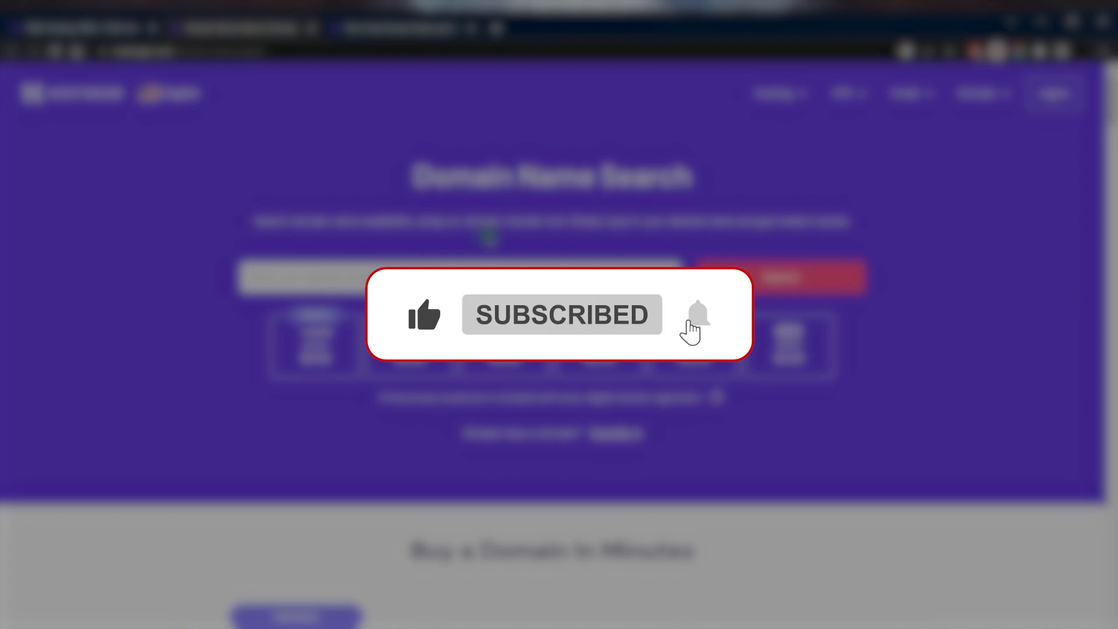